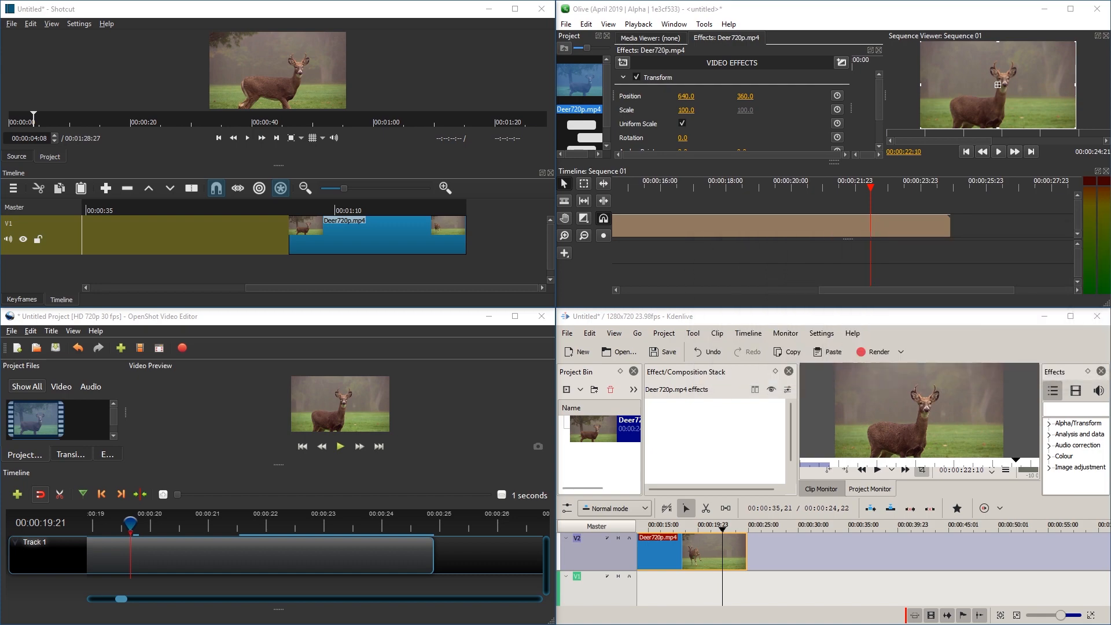
{"action": "mouse_move", "coordinate": [820, 333]}
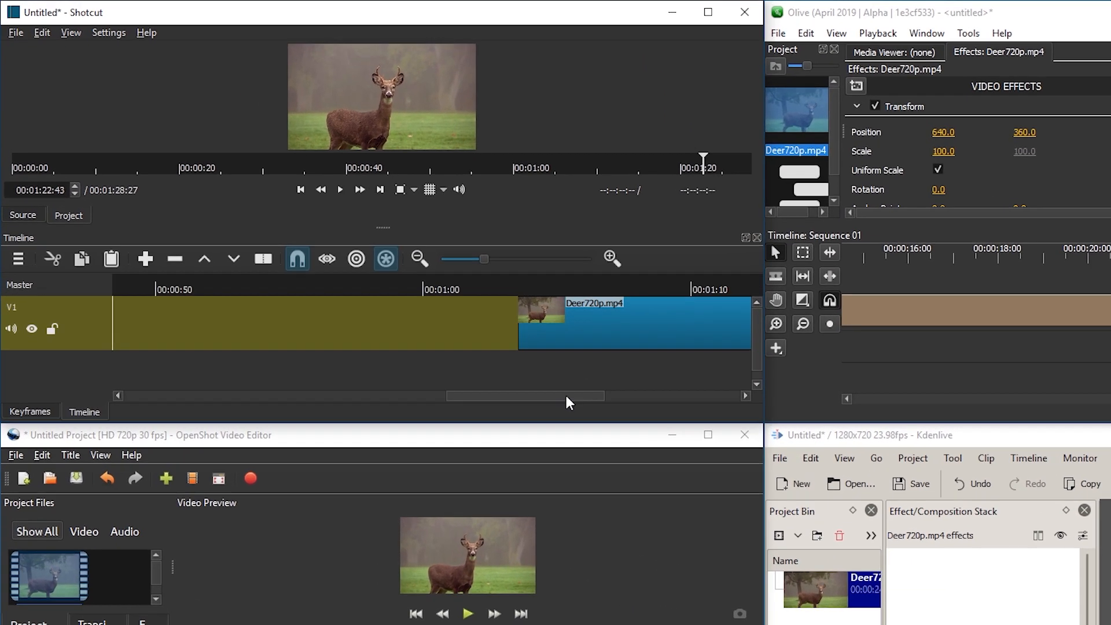
Trim the Shotcut deer clip's end, shrinking the timeline to 00:01:03:45.
{"action": "left_click", "coordinate": [707, 12]}
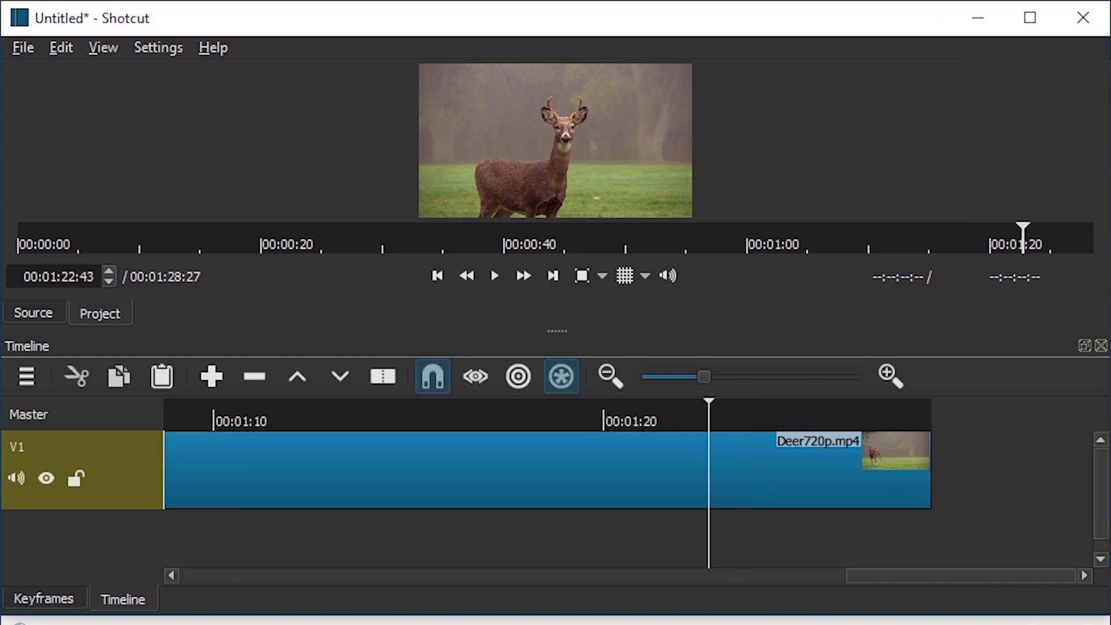
{"action": "mouse_move", "coordinate": [779, 417]}
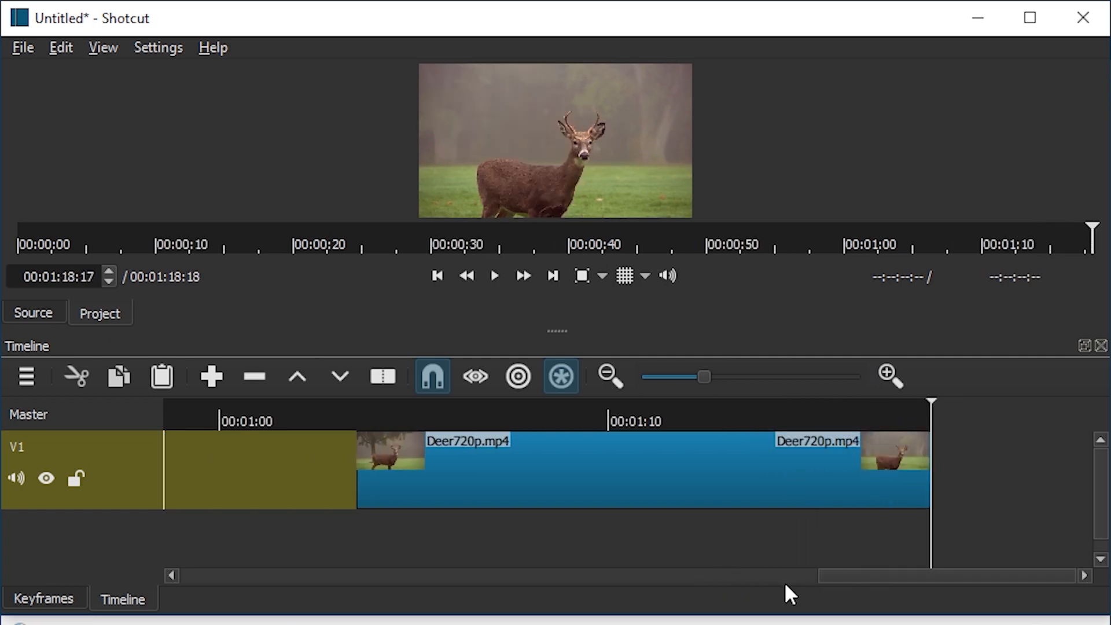
{"action": "mouse_move", "coordinate": [813, 574]}
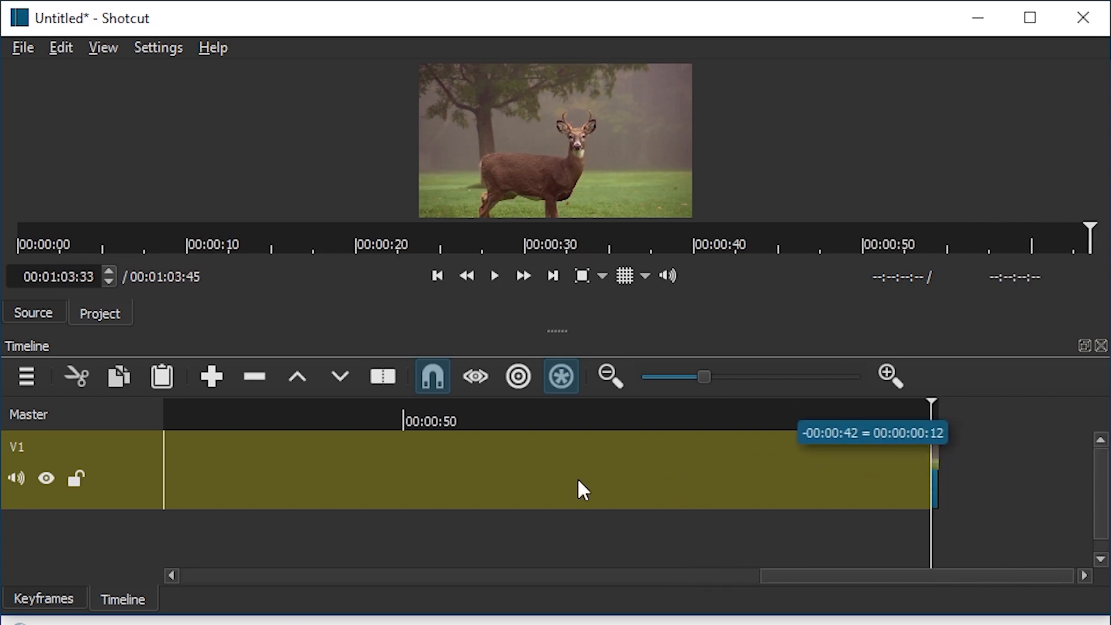
{"action": "left_click", "coordinate": [210, 376]}
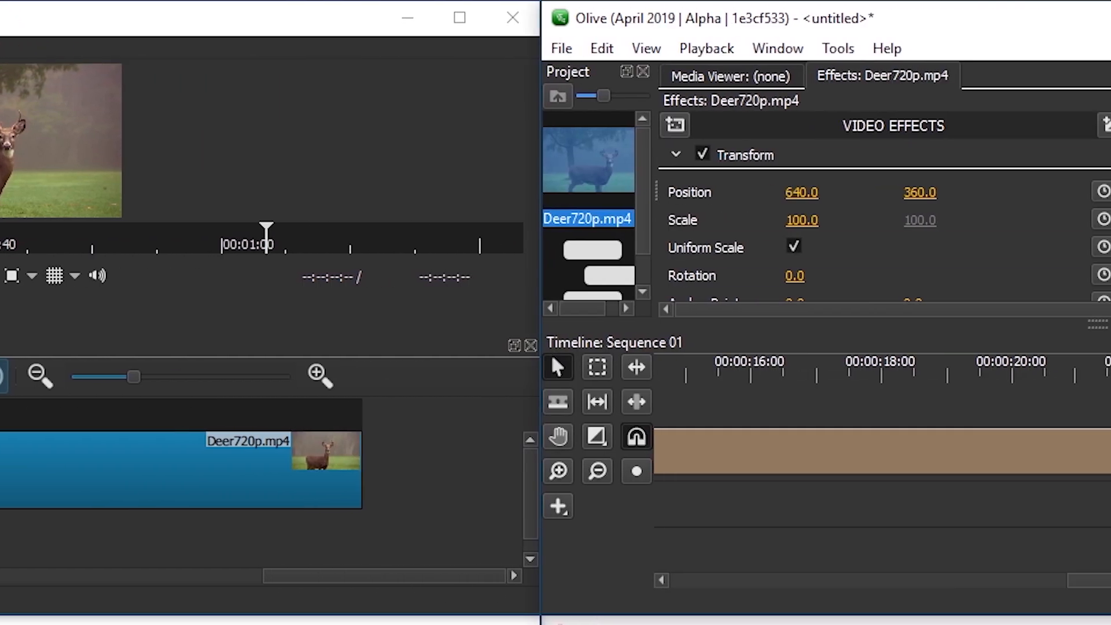
Activate Olive's timeline and scroll right to trim the deer clip to 00:00:21:07.
{"action": "left_click", "coordinate": [458, 18]}
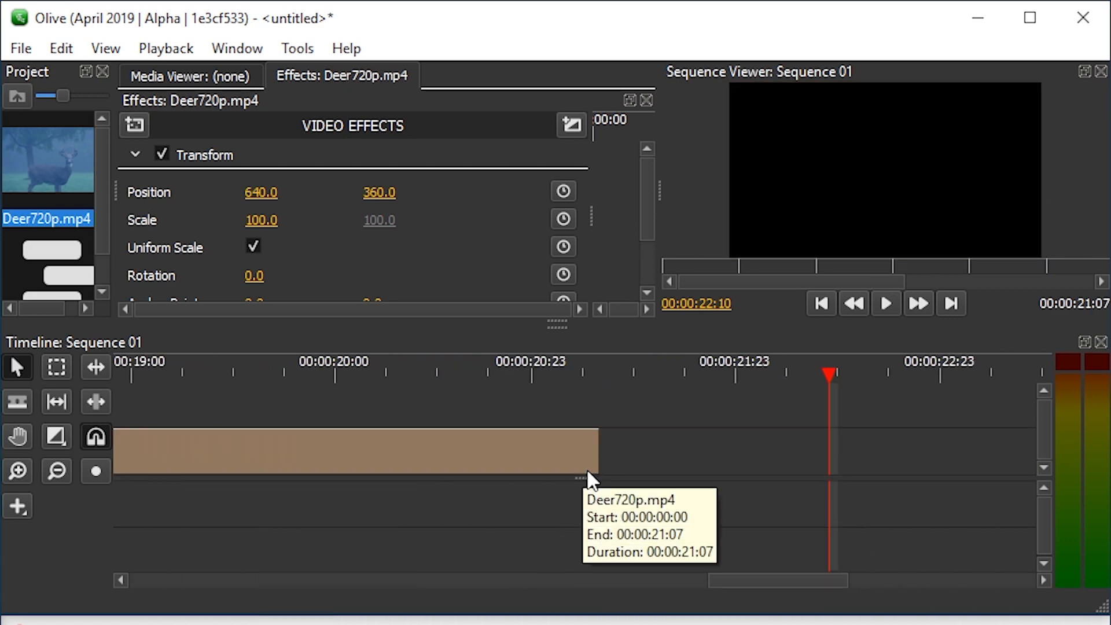
{"action": "scroll", "scroll_direction": "right", "scroll_amount": 3}
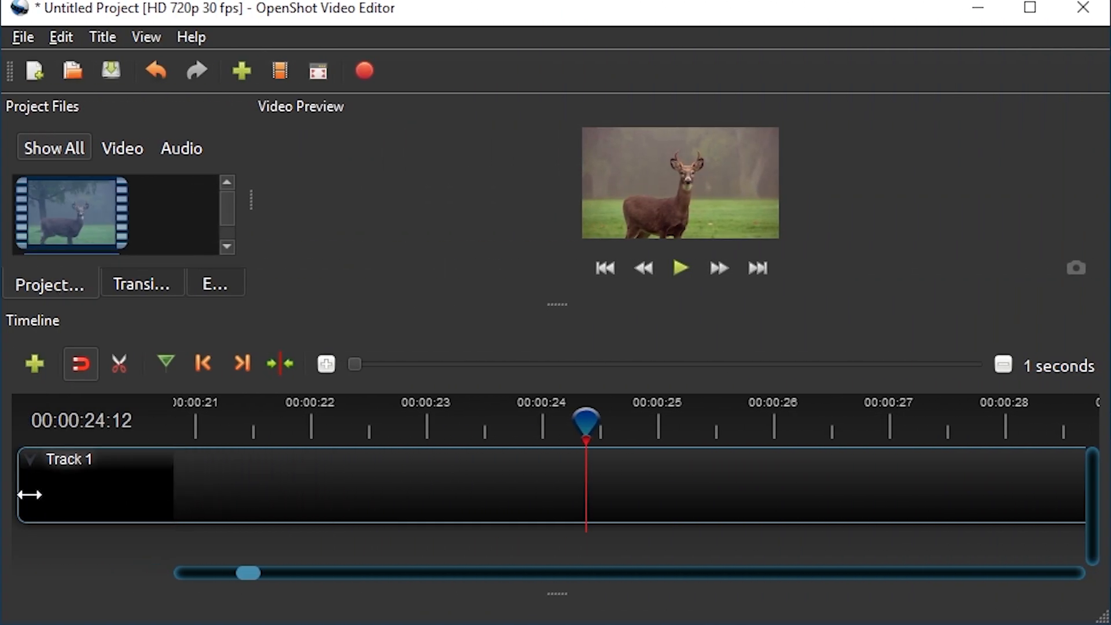
{"action": "mouse_move", "coordinate": [28, 527]}
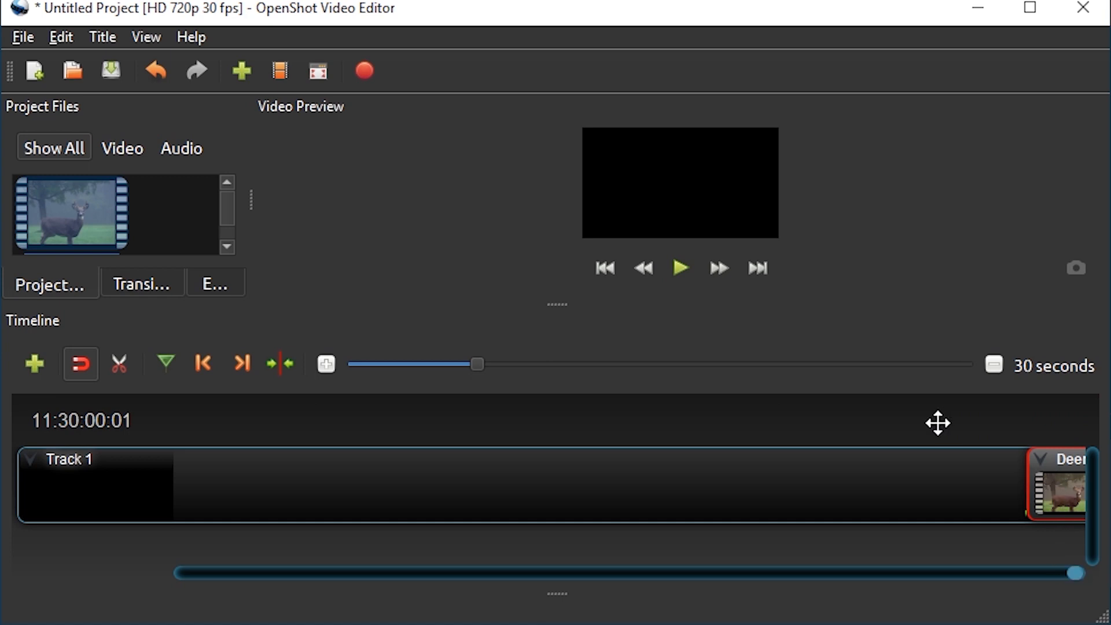
{"action": "mouse_move", "coordinate": [914, 416]}
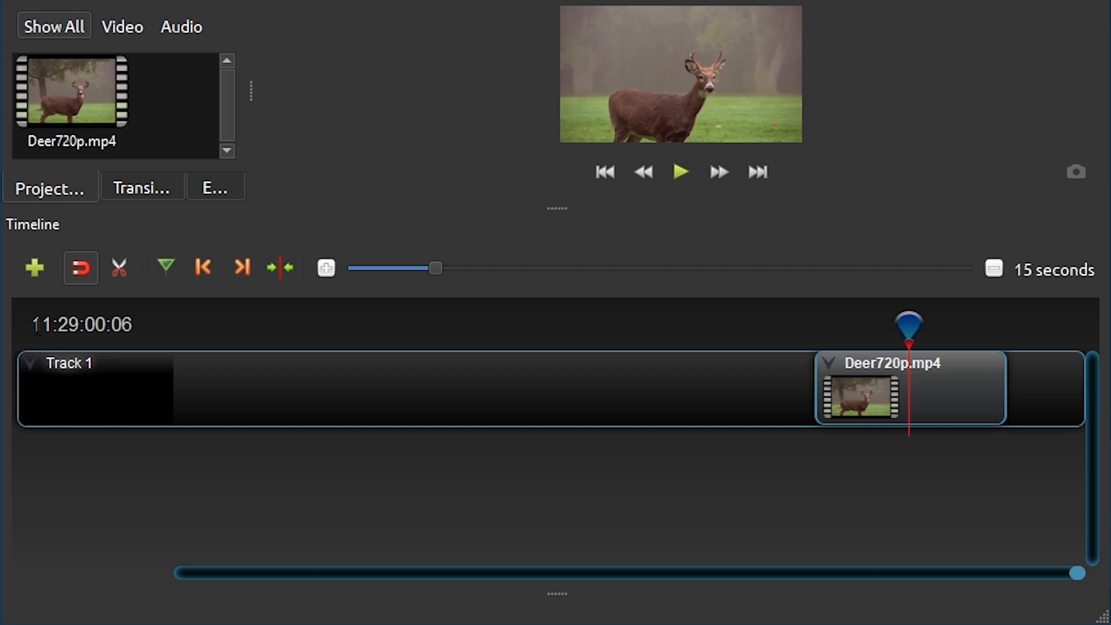
{"action": "mouse_move", "coordinate": [965, 351]}
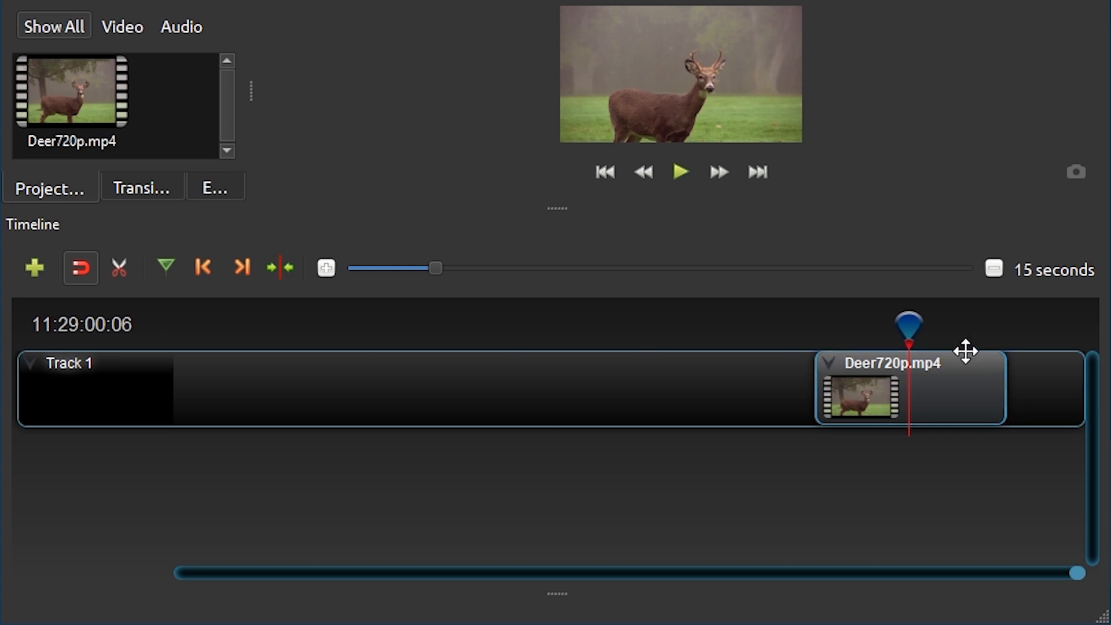
{"action": "mouse_move", "coordinate": [974, 383]}
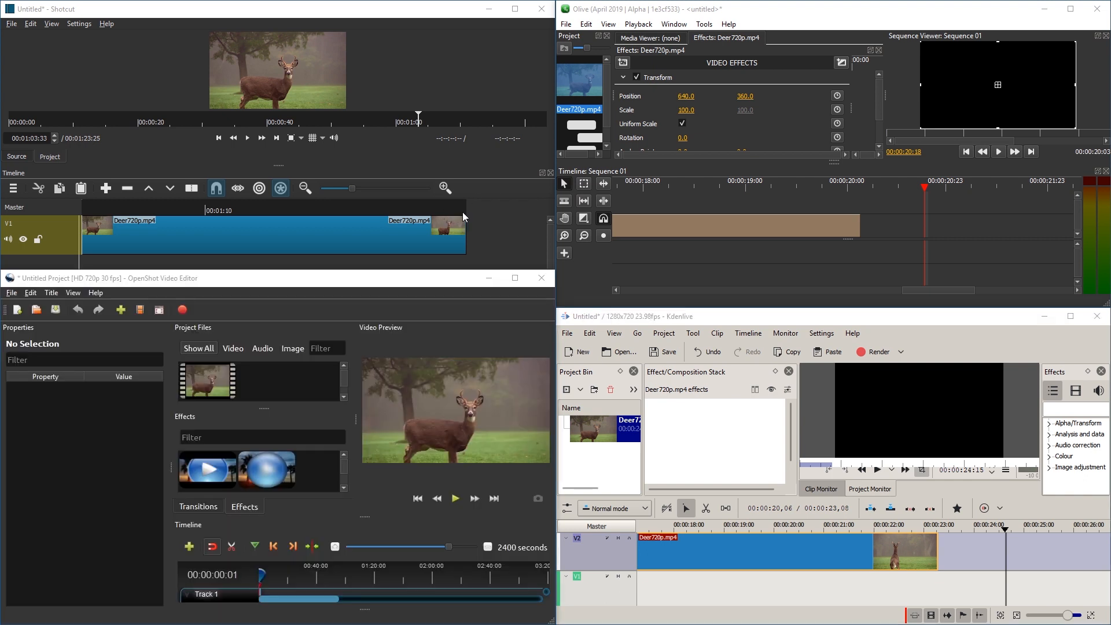
{"action": "mouse_move", "coordinate": [464, 217]}
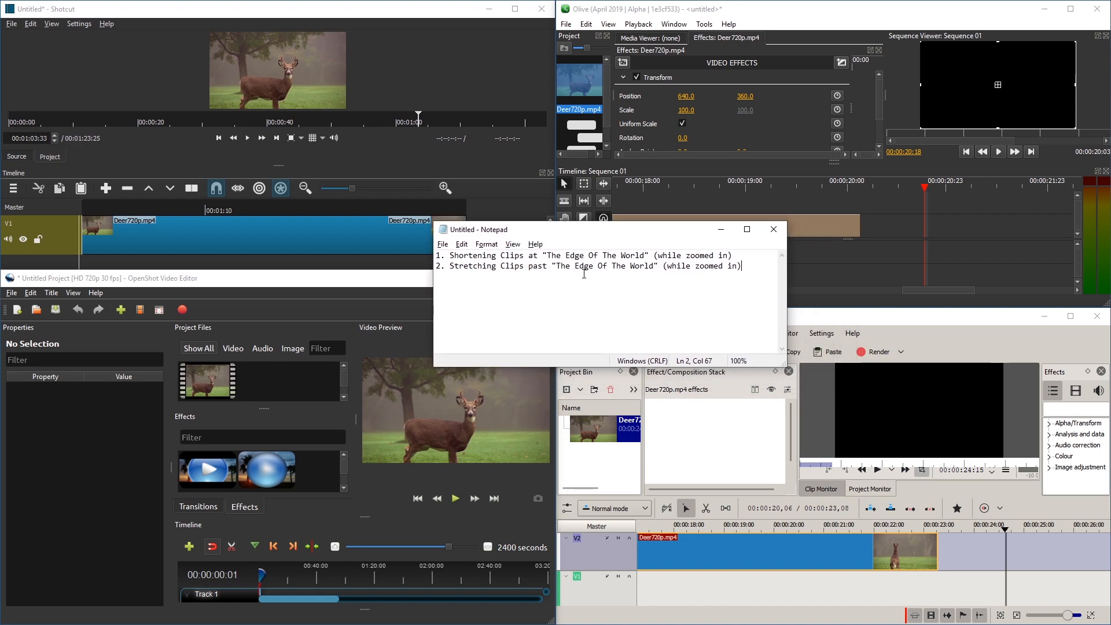
{"action": "left_click", "coordinate": [773, 229]}
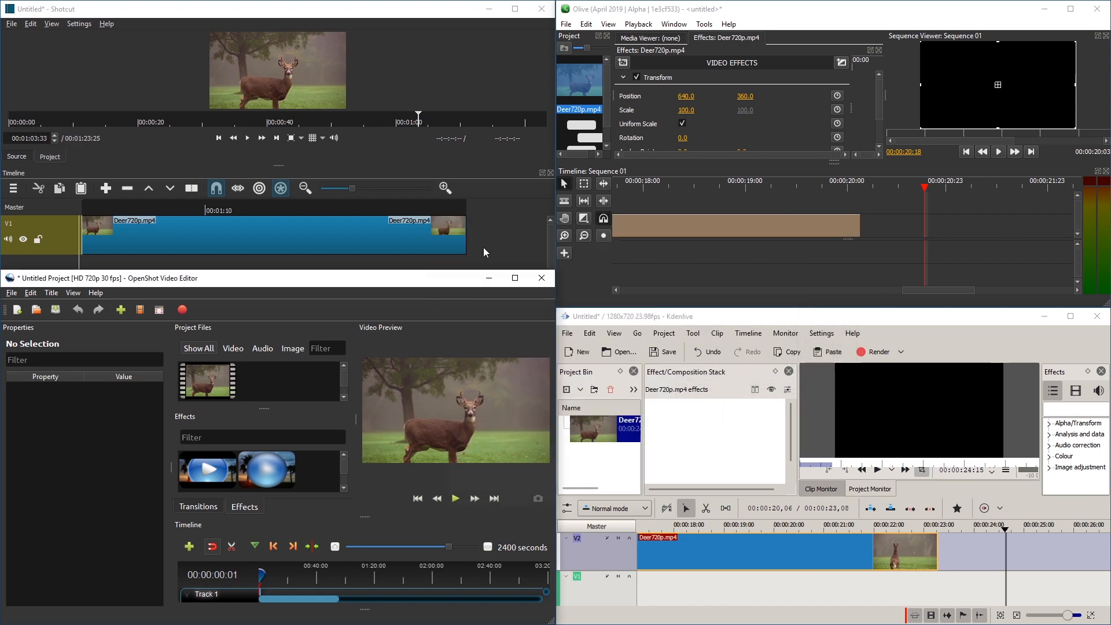
{"action": "left_click", "coordinate": [522, 8]}
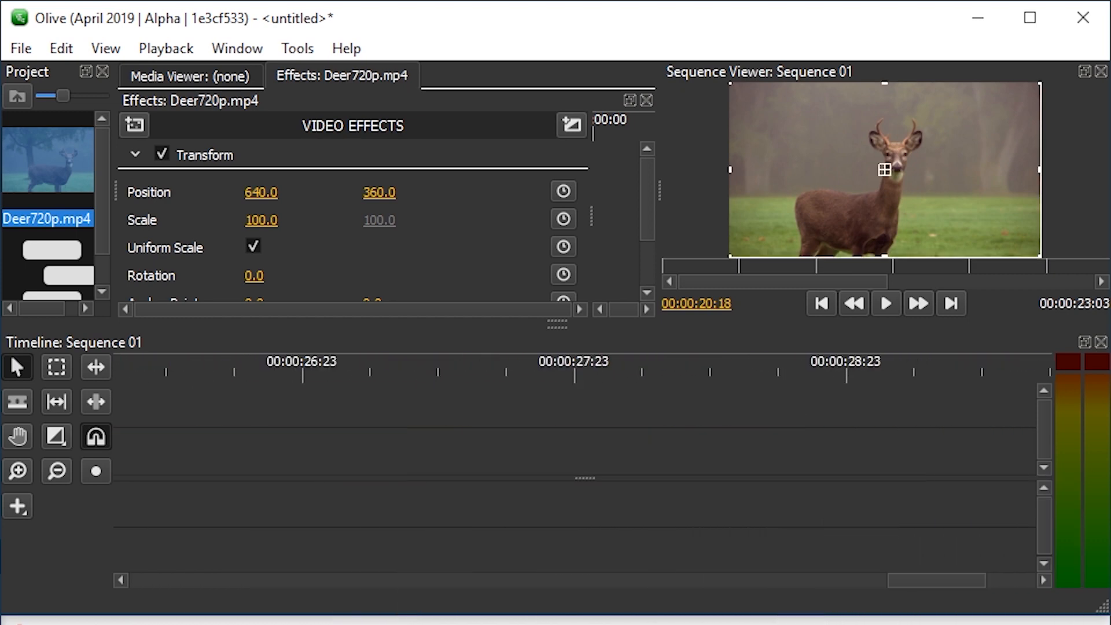
Scroll Olive's timeline right while stretching the deer clip to 00:00:23:03.
{"action": "scroll", "scroll_direction": "right", "scroll_amount": 3}
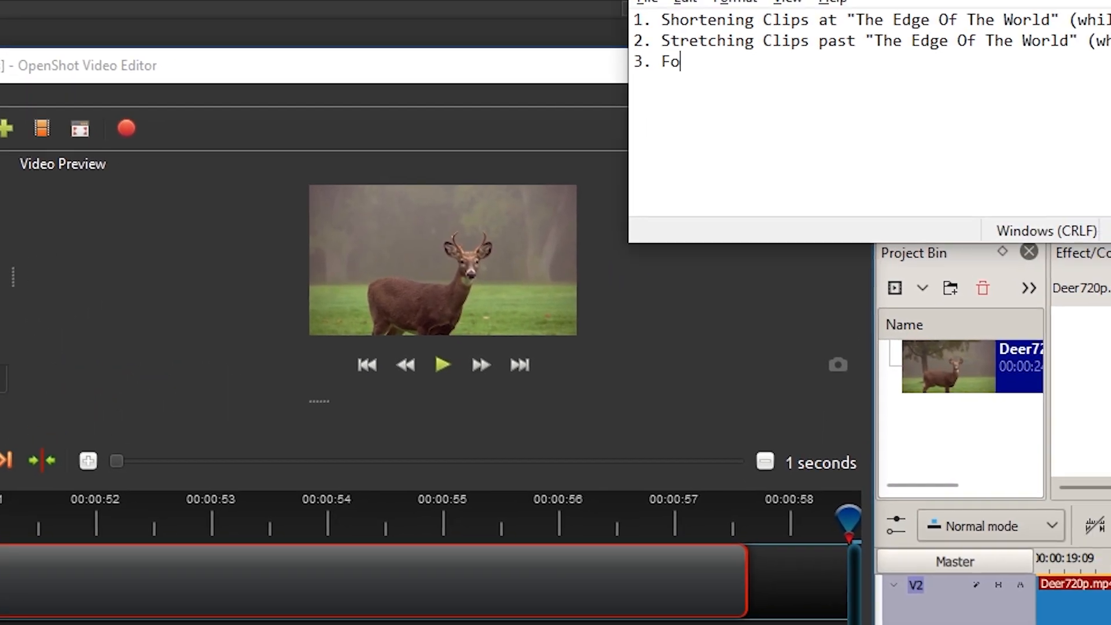
Type the third Notepad item "Focus on Playhead (obsession w...".
{"action": "type", "text": "cus on"}
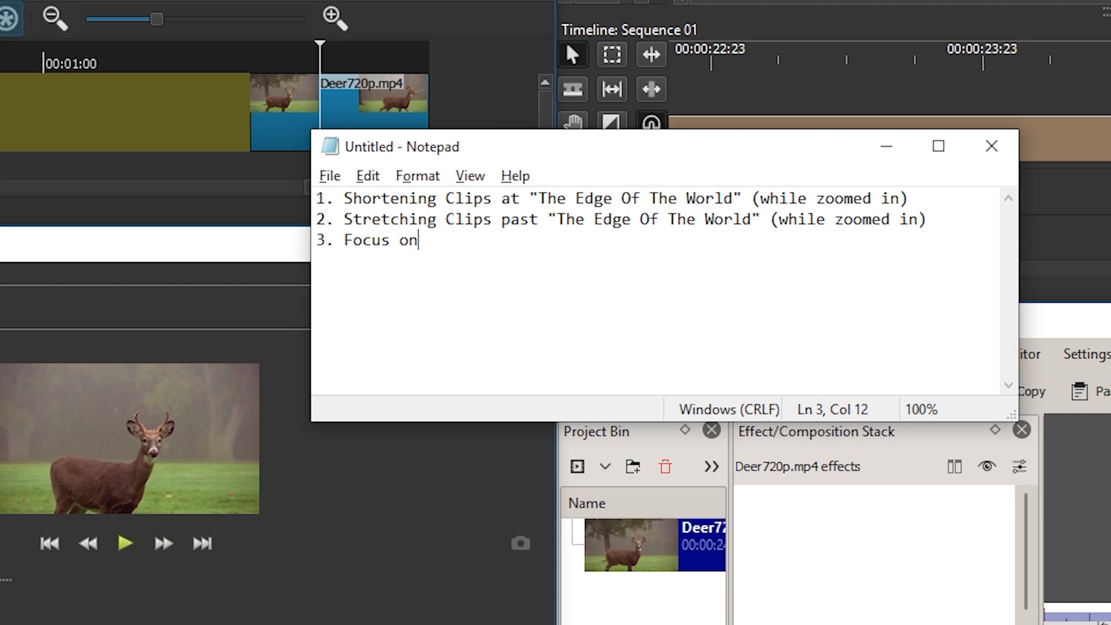
{"action": "type", "text": "Playhead"}
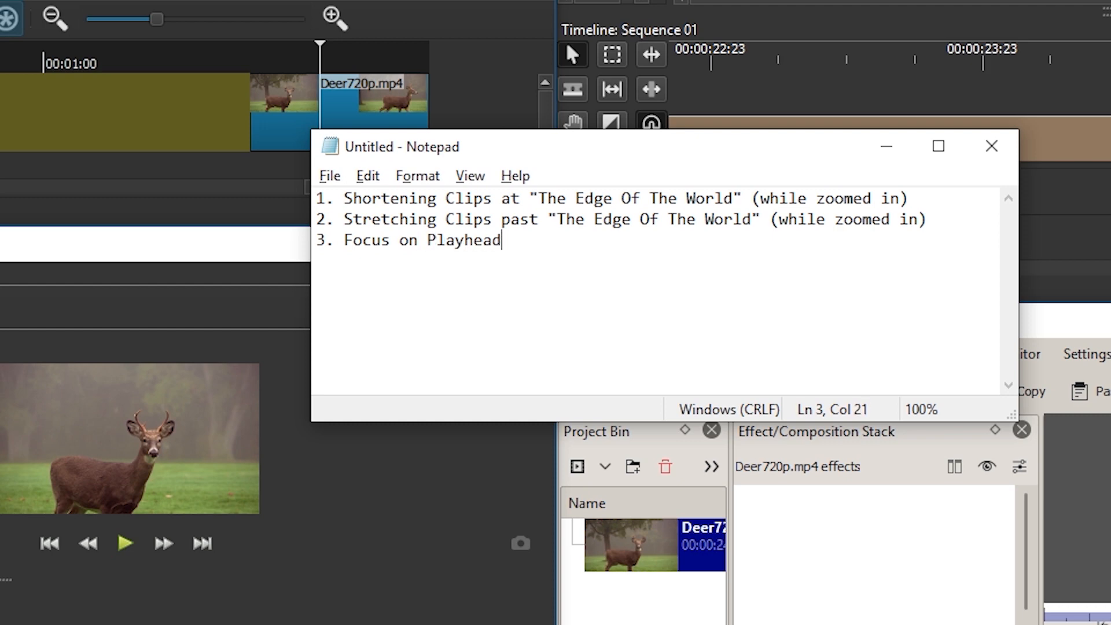
{"action": "type", "text": "(o"}
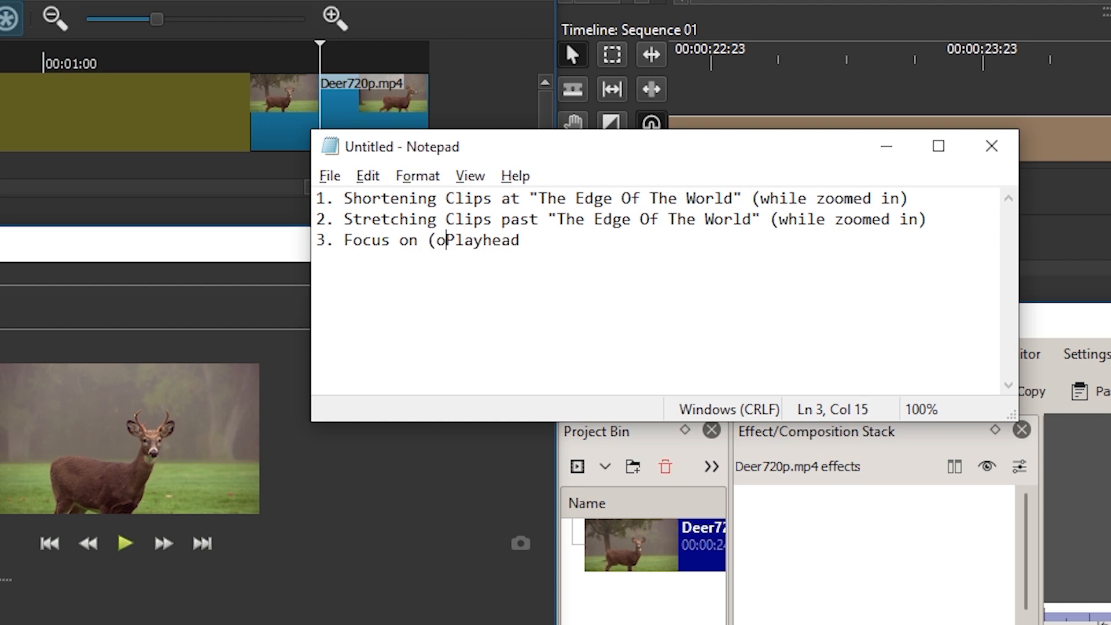
{"action": "type", "text": "bsession w"}
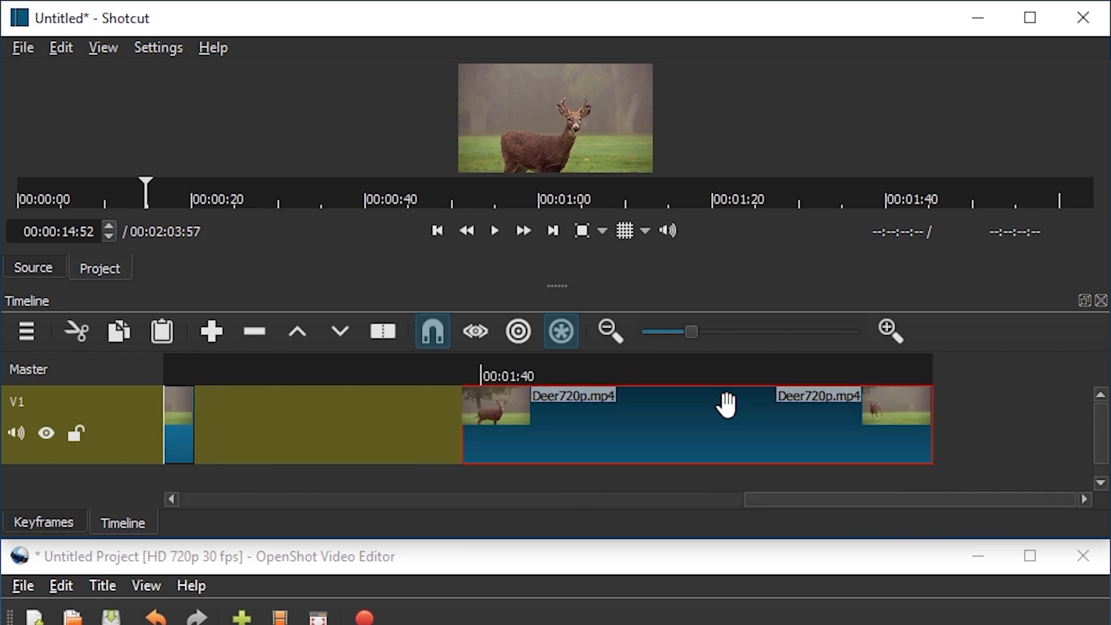
{"action": "mouse_move", "coordinate": [624, 421]}
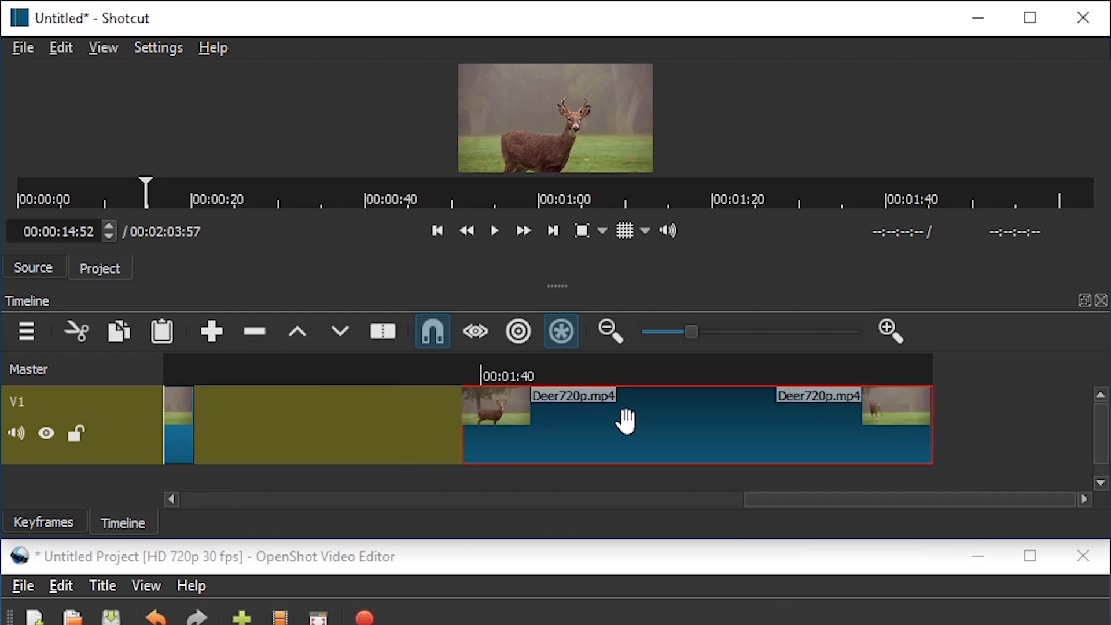
Bring up actions for the Shotcut deer clips and select the gap between them.
{"action": "right_click", "coordinate": [627, 417]}
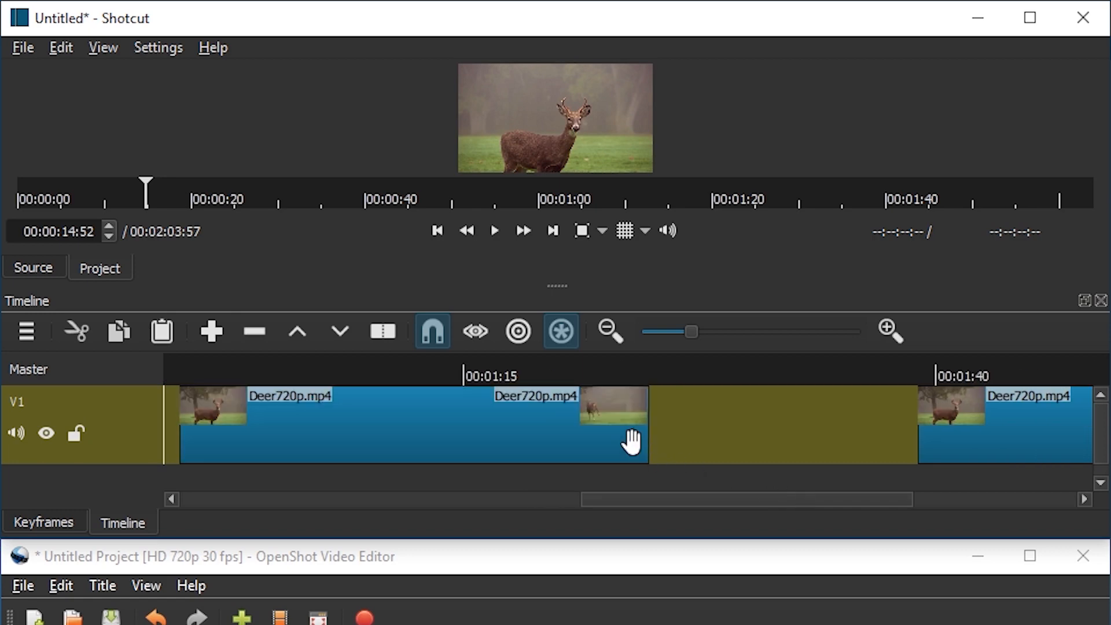
{"action": "right_click", "coordinate": [631, 440]}
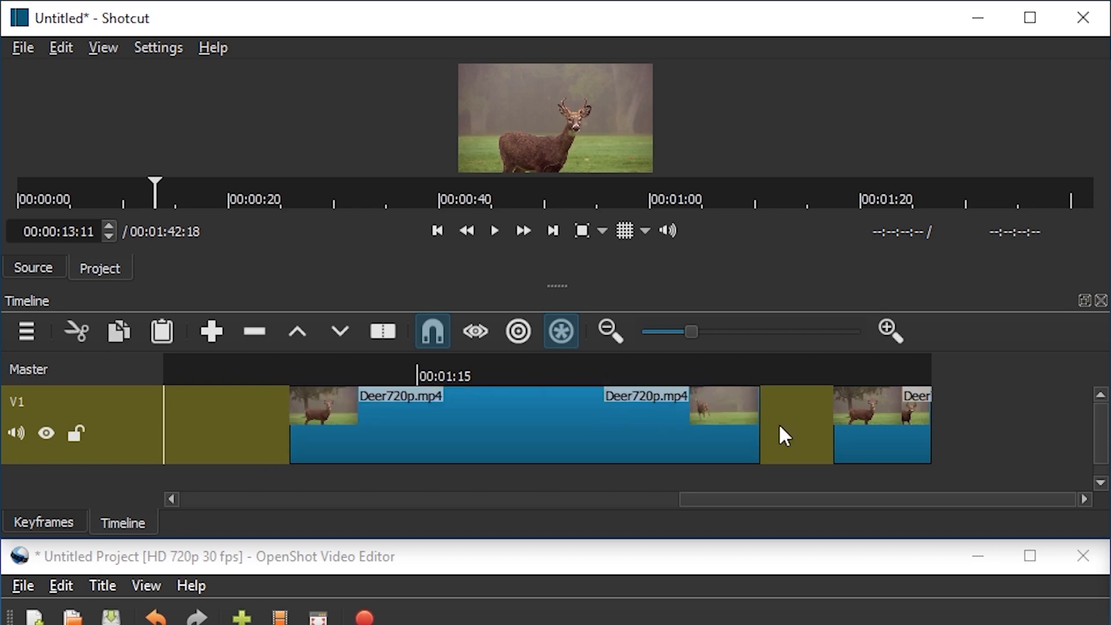
{"action": "left_click", "coordinate": [889, 331]}
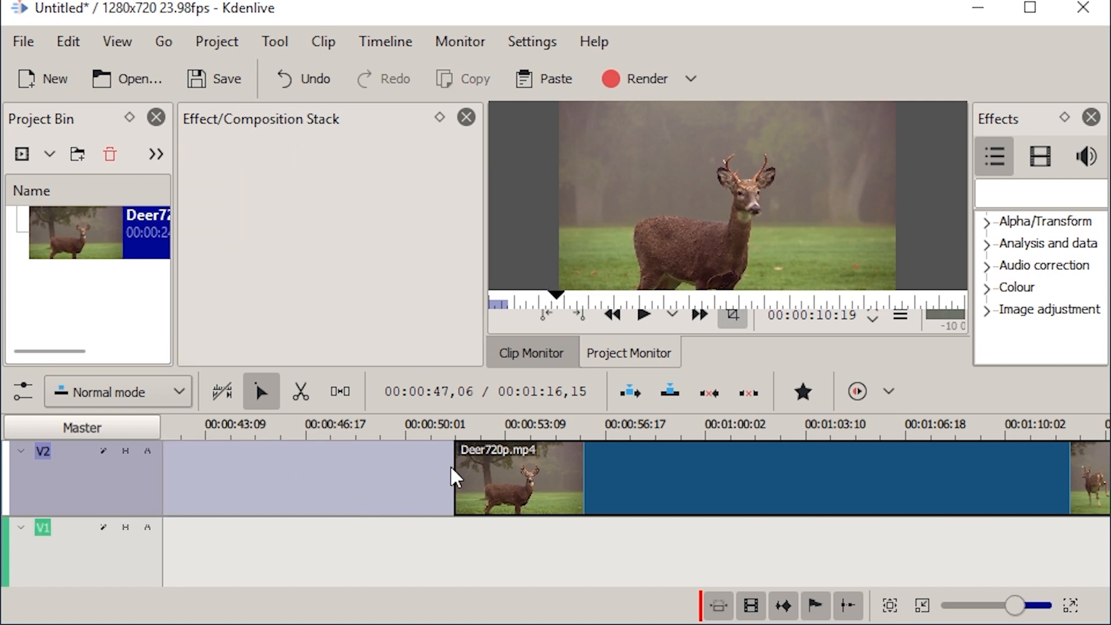
Fit Kdenlive's timeline view and jump the playhead to about 00:00:12.
{"action": "left_click", "coordinate": [496, 479]}
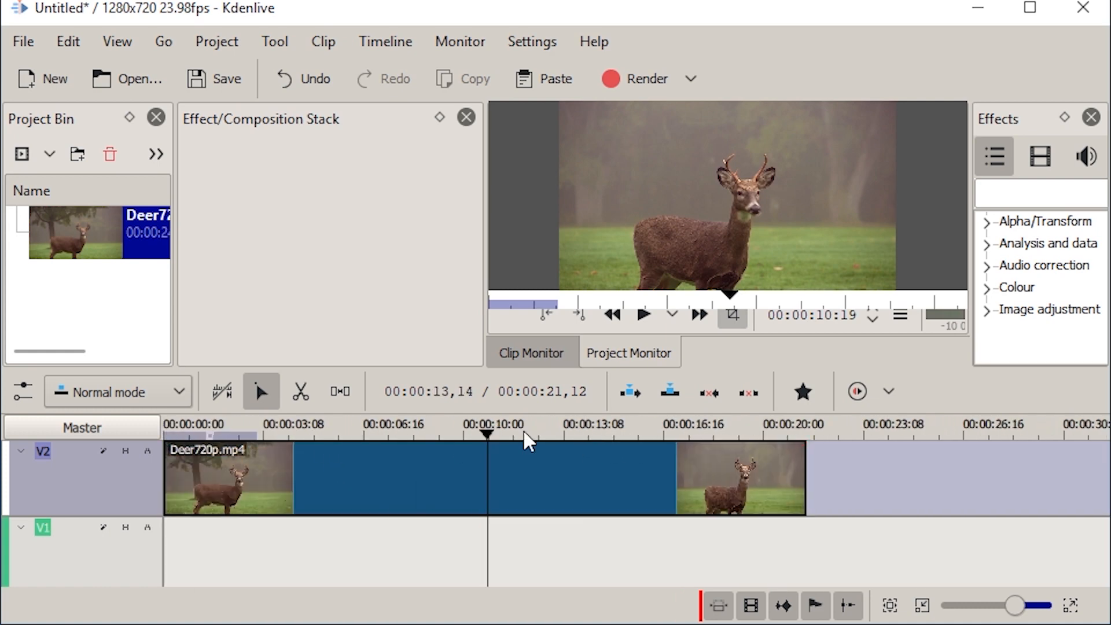
{"action": "left_click", "coordinate": [522, 435]}
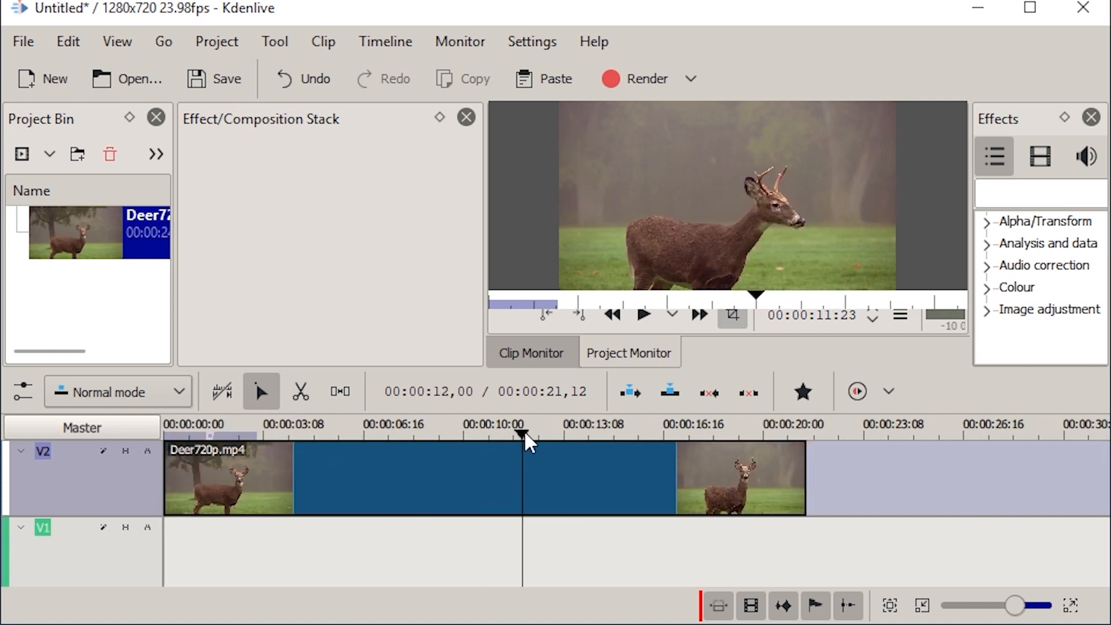